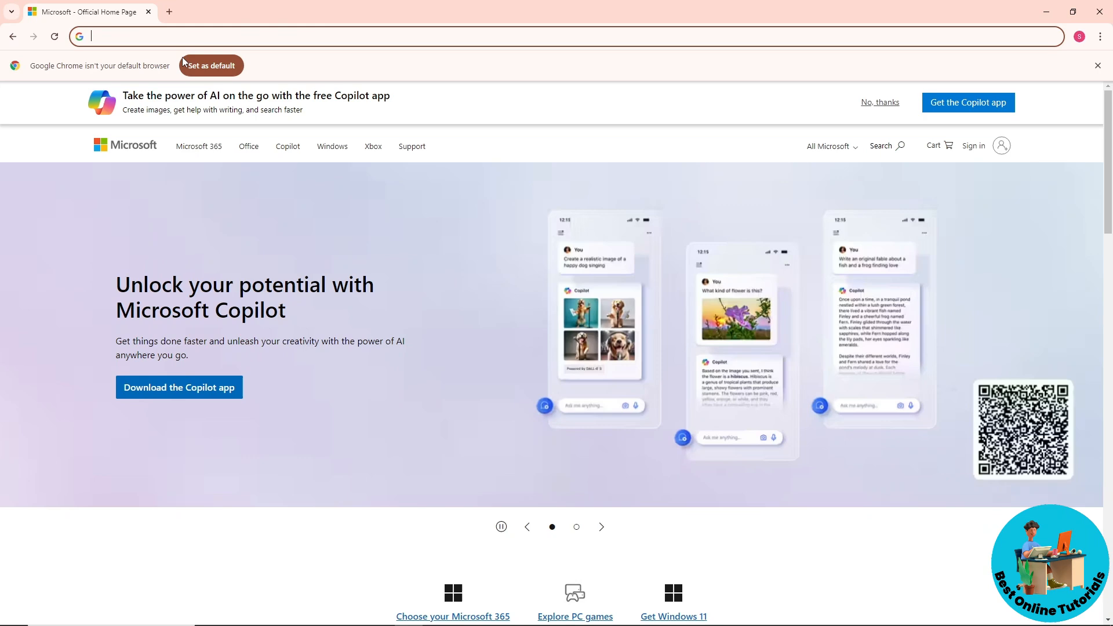
Go to microsoft.com and begin signing in to a Microsoft account.
type("microsoft.com/en-ph/")
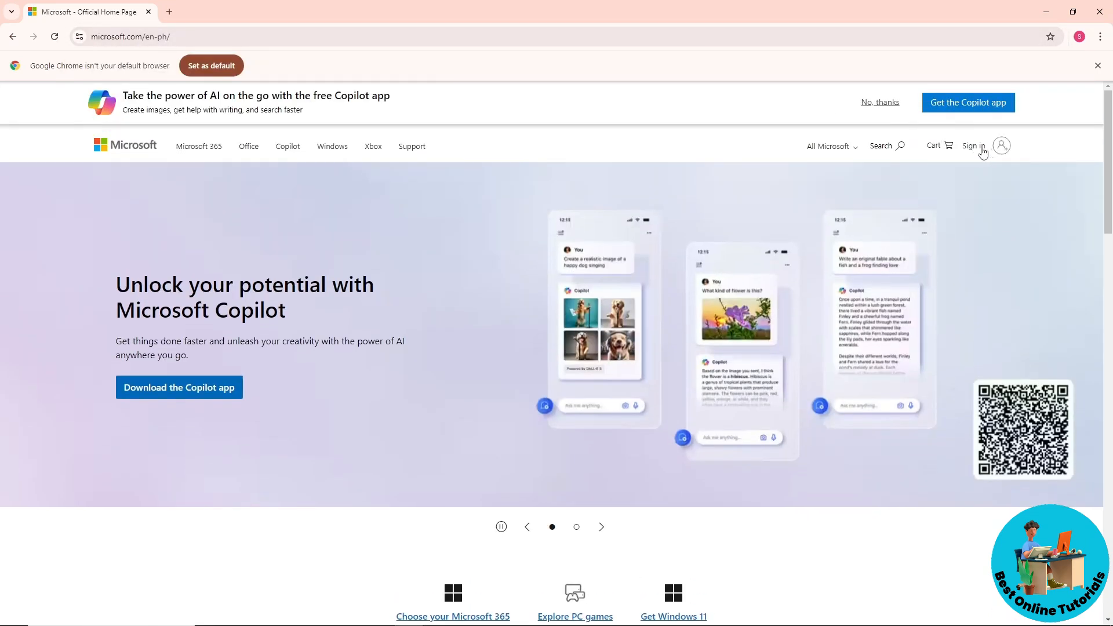
left_click(973, 146)
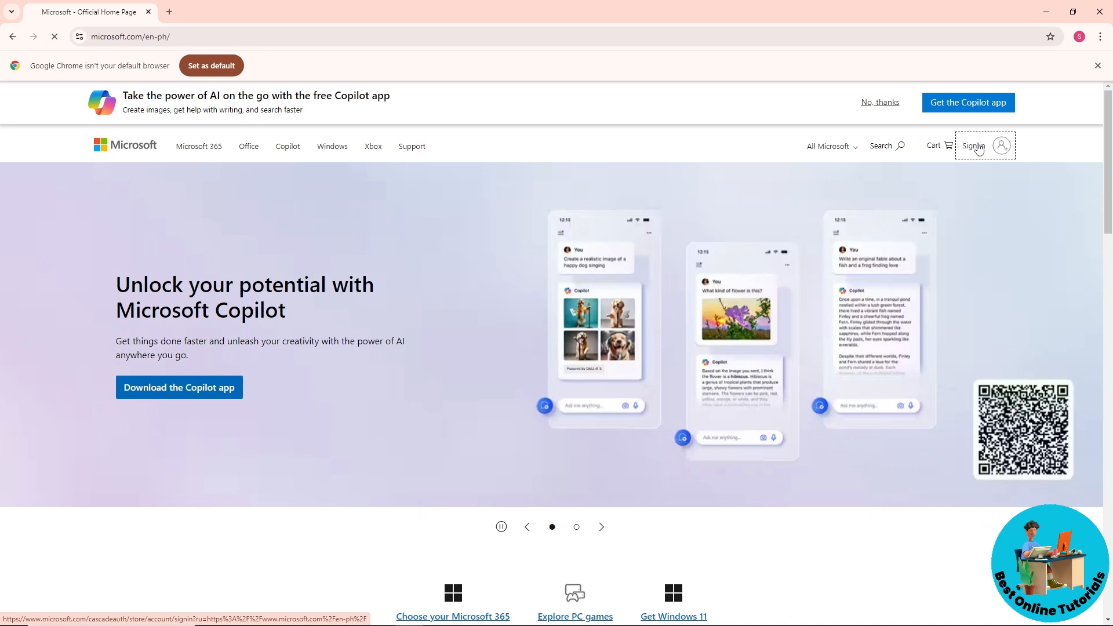
left_click(973, 146)
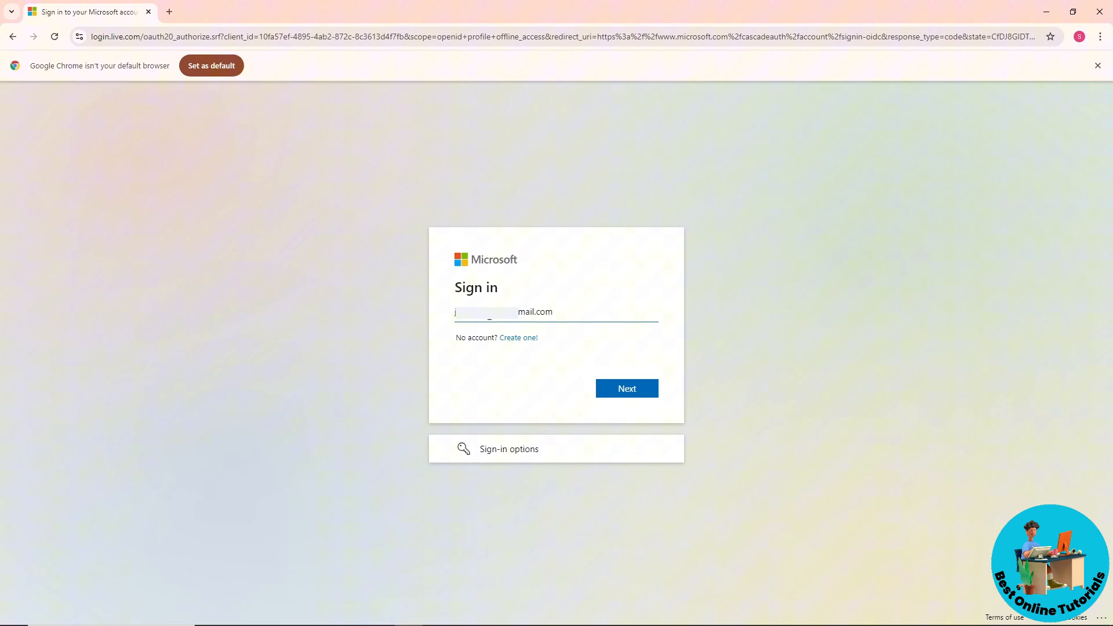
Submit the account email, report the password forgotten, and choose the emailed security code option.
left_click(625, 389)
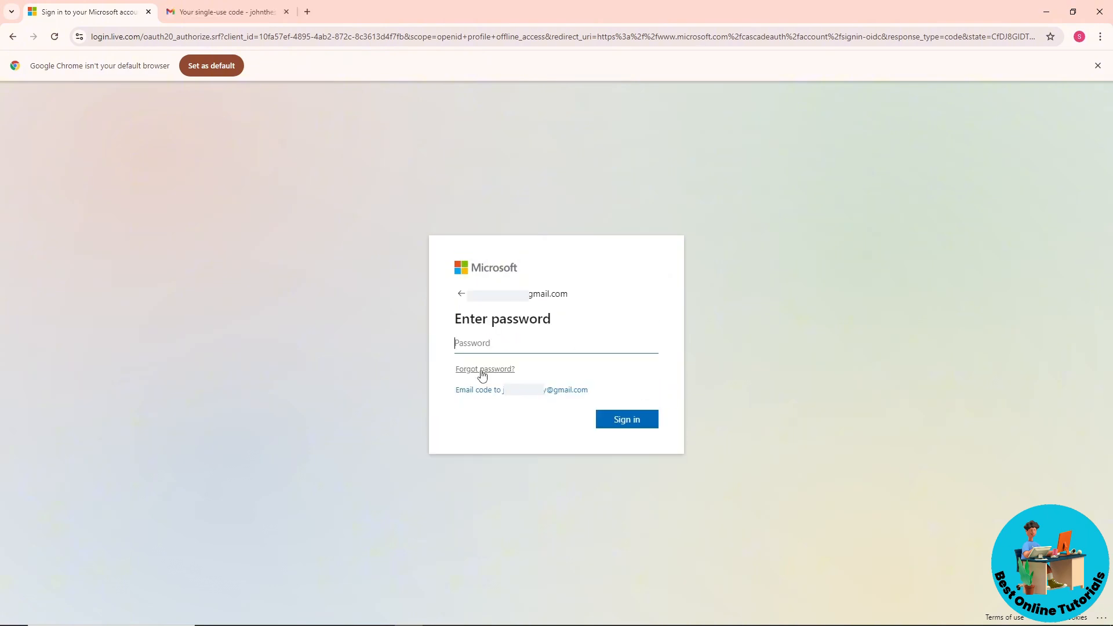
left_click(485, 369)
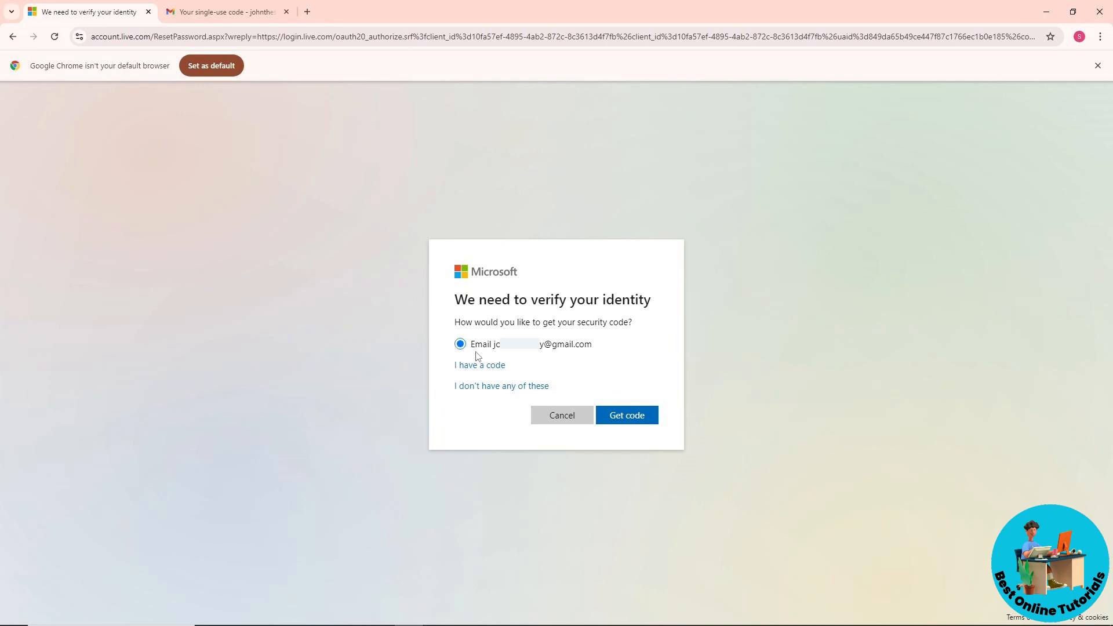
left_click(224, 12)
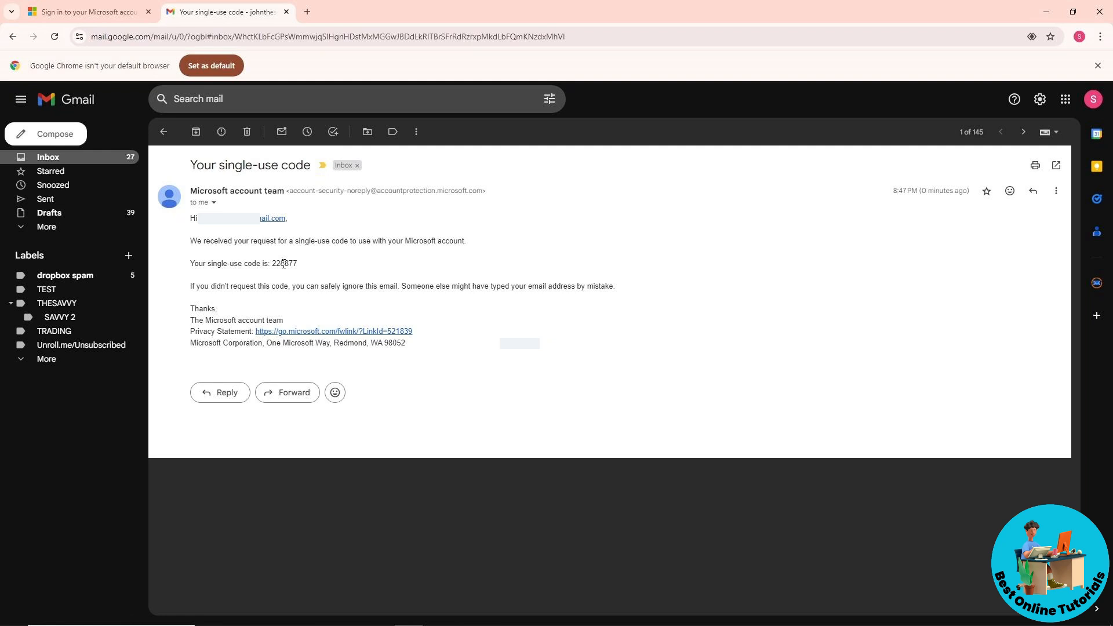
left_click(85, 11)
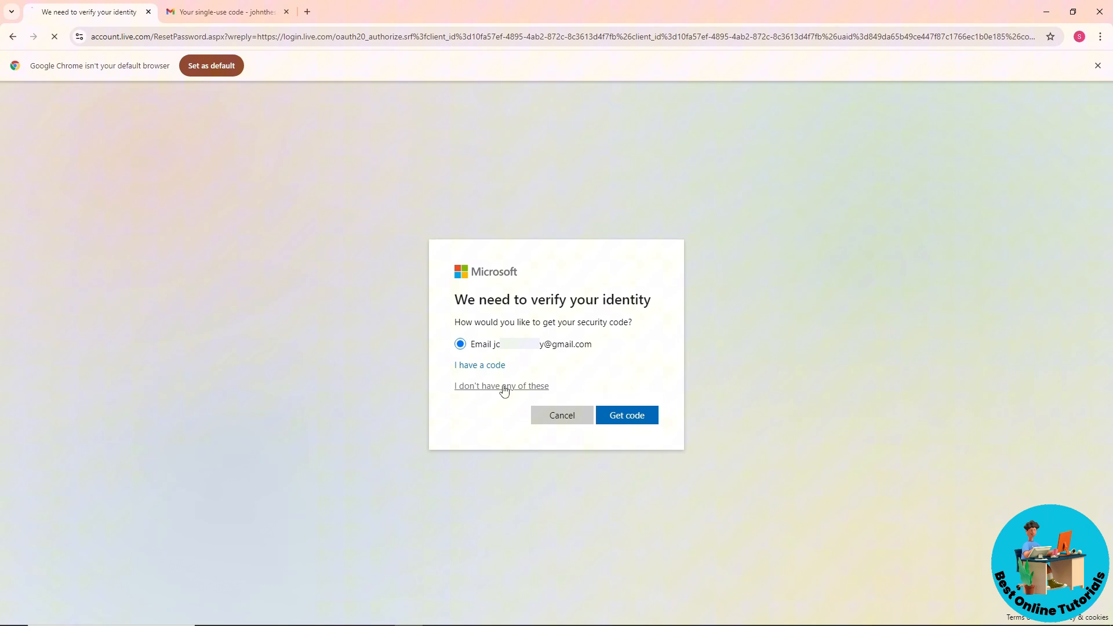
Report having none of the verification options, fill in account email, contact email and captcha, and submit.
left_click(502, 385)
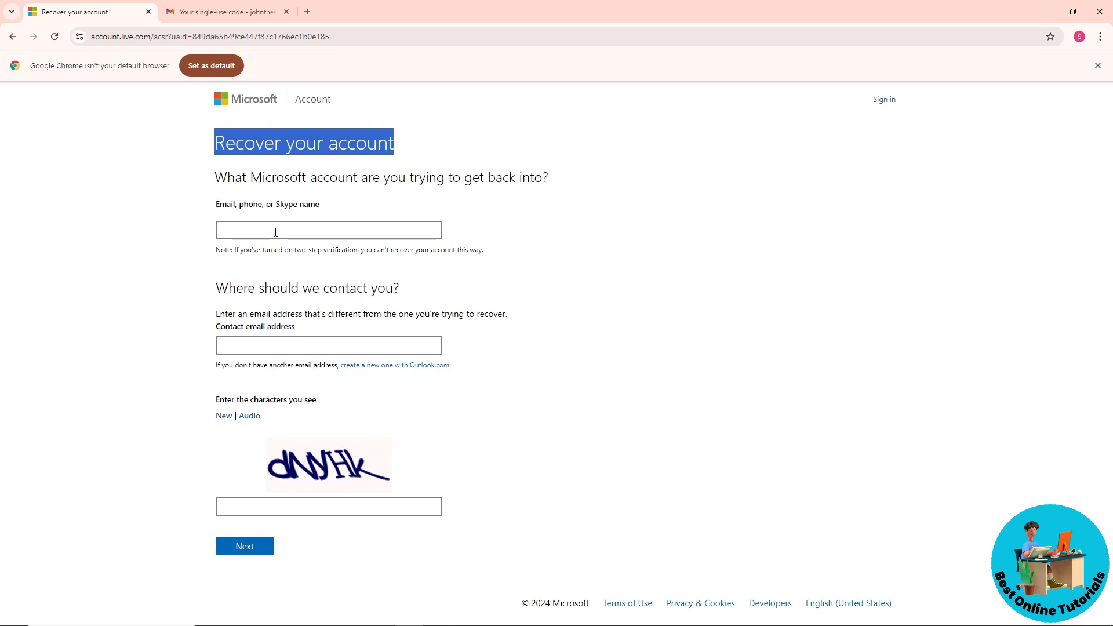
type("john")
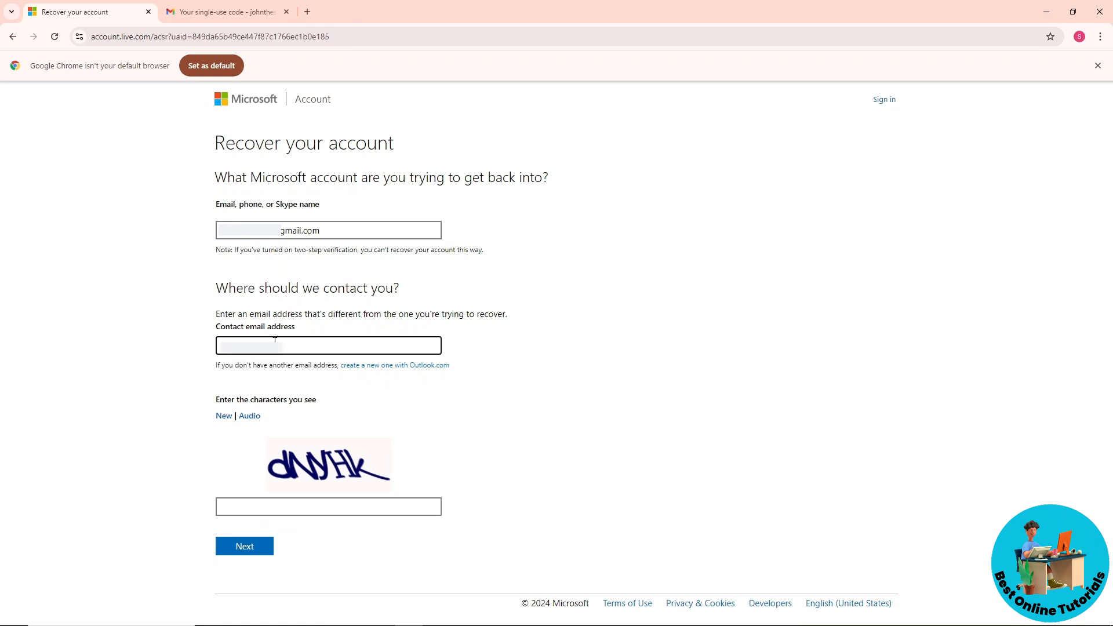
type("dNYHk")
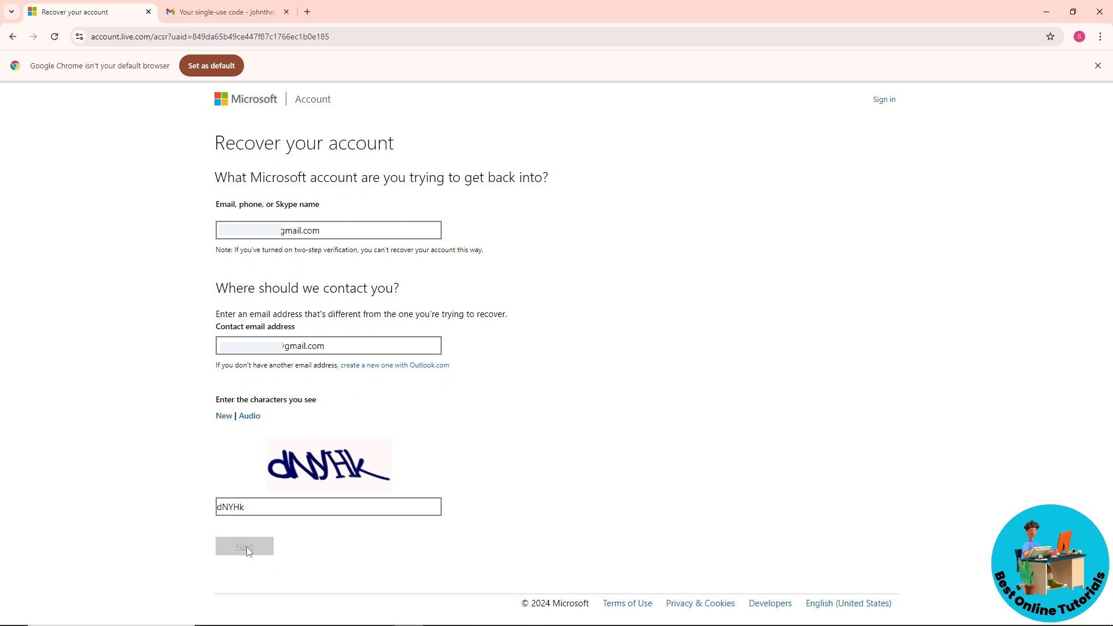
left_click(245, 547)
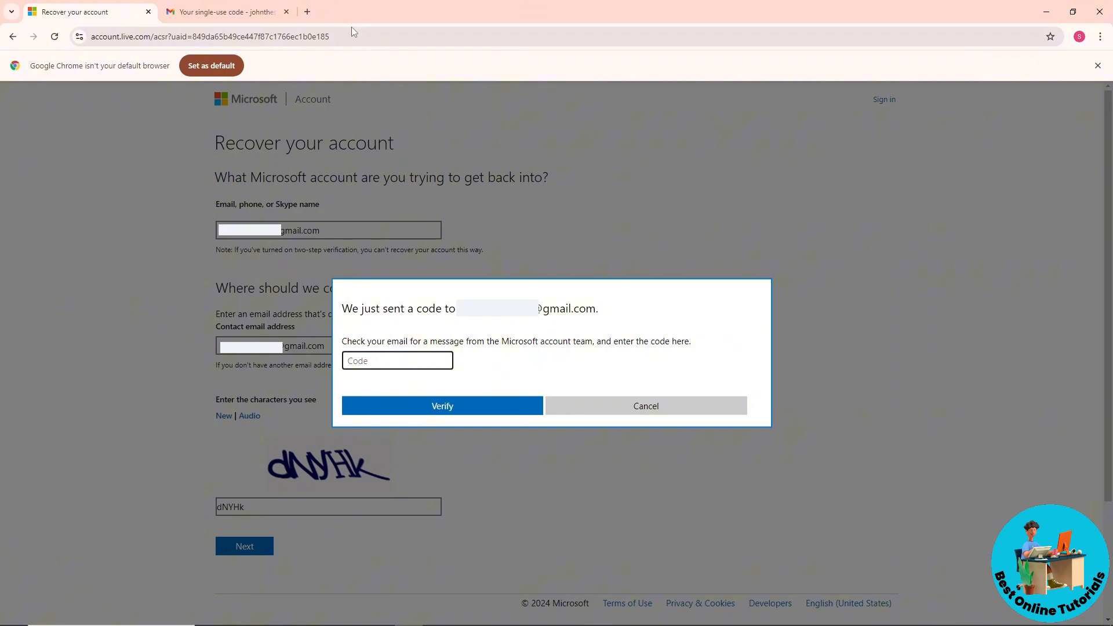
left_click(226, 11)
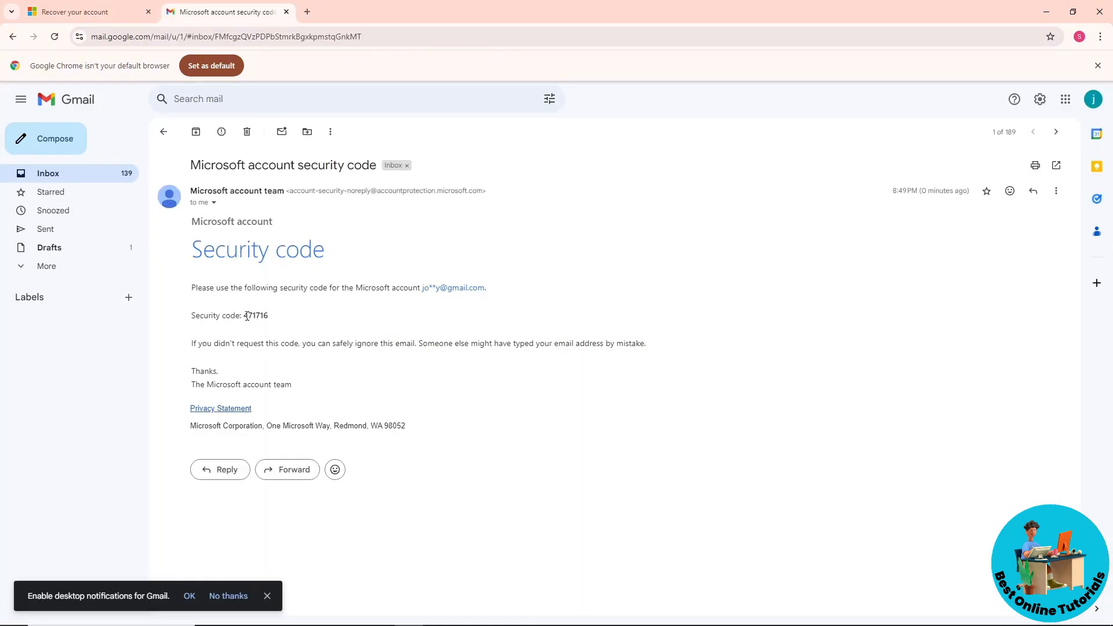
double_click(255, 315)
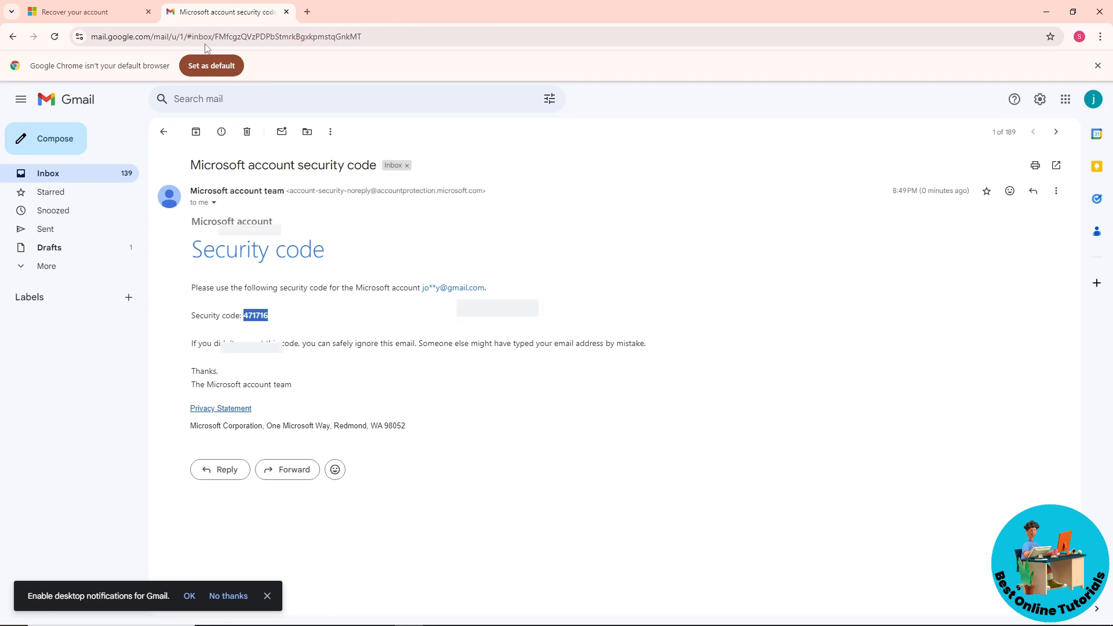
left_click(85, 12)
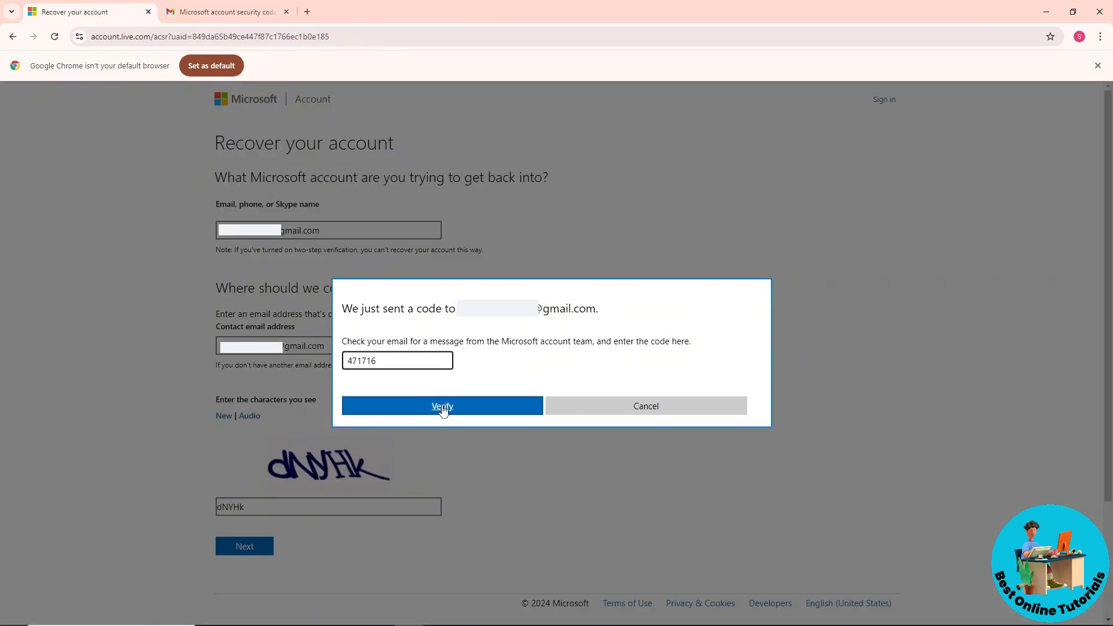
left_click(442, 406)
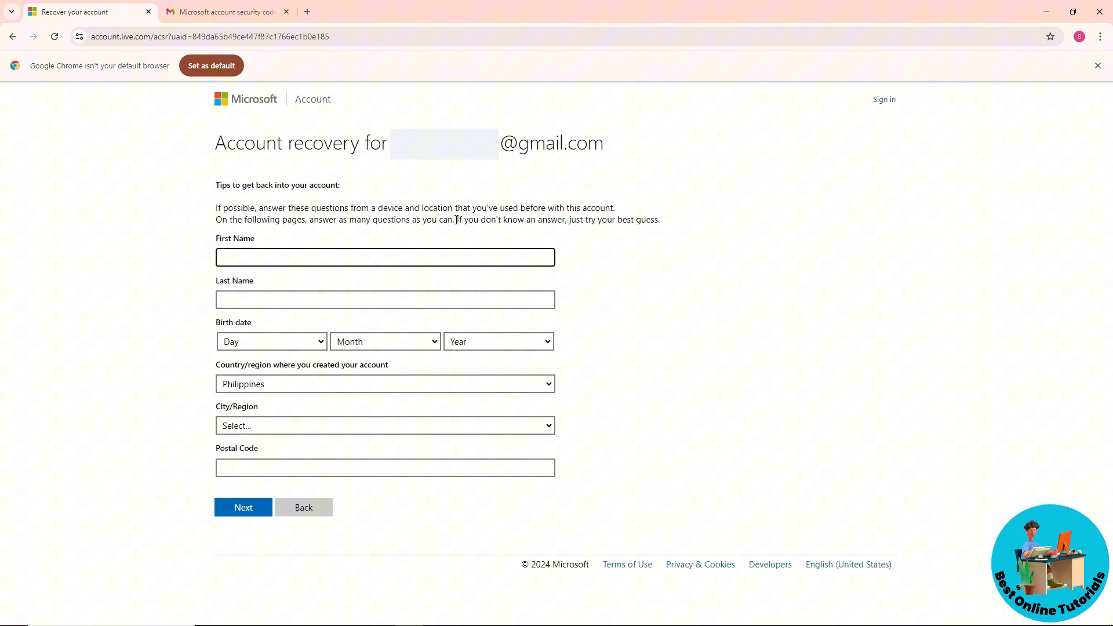
left_click_drag(456, 219, 526, 219)
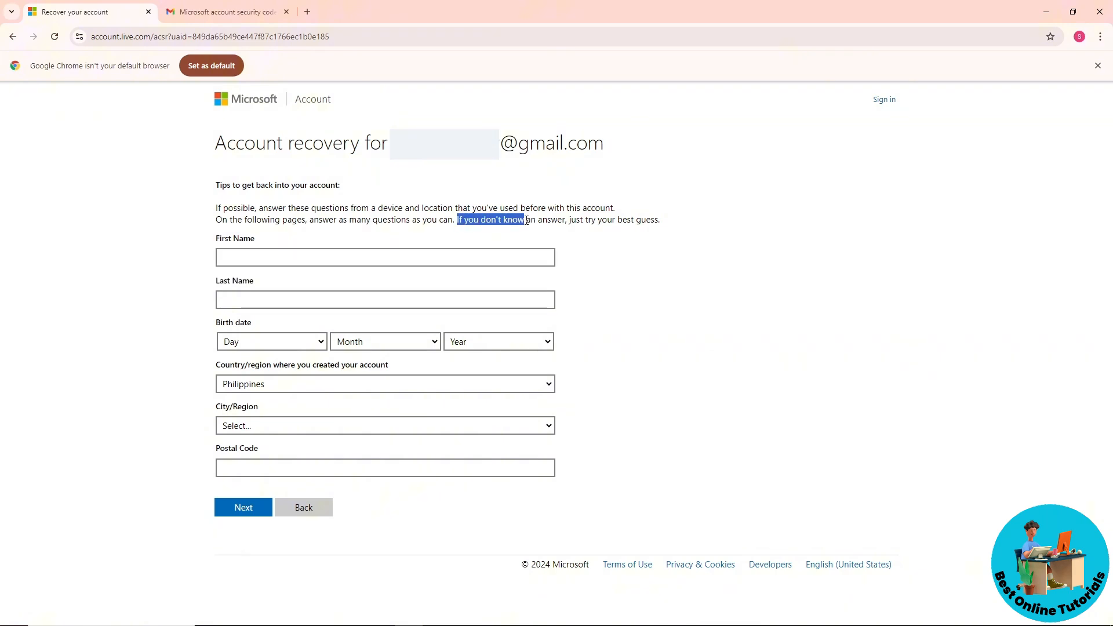
left_click_drag(525, 219, 615, 220)
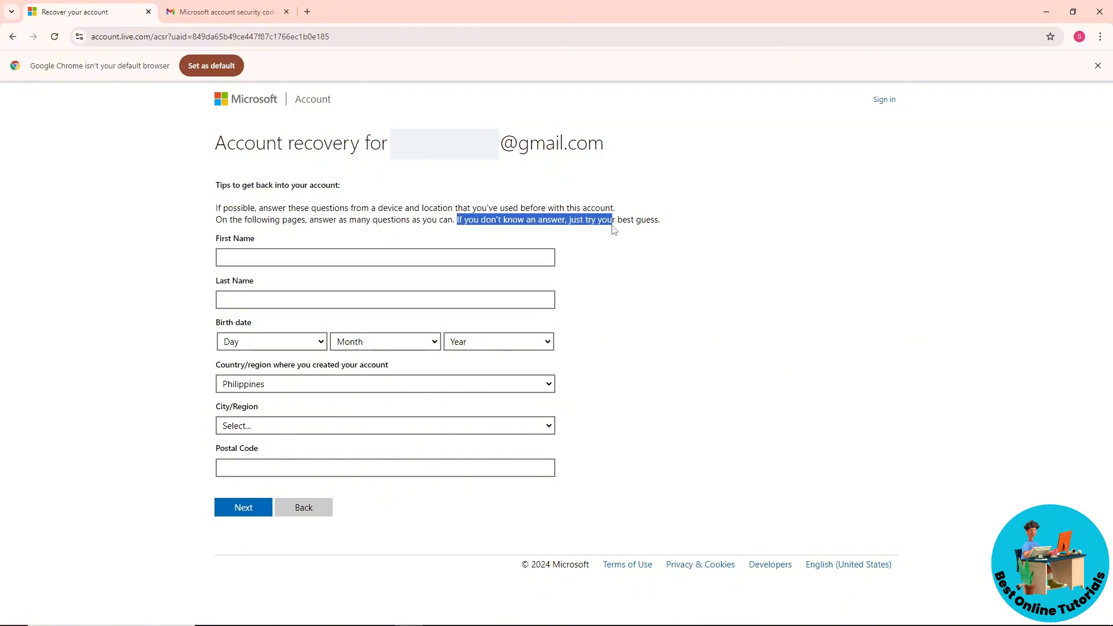